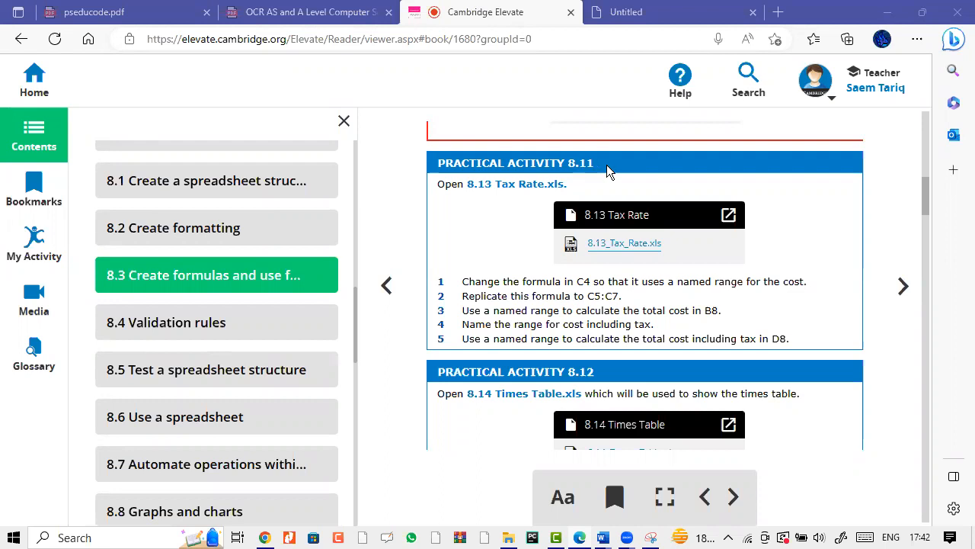
pyautogui.moveTo(511, 537)
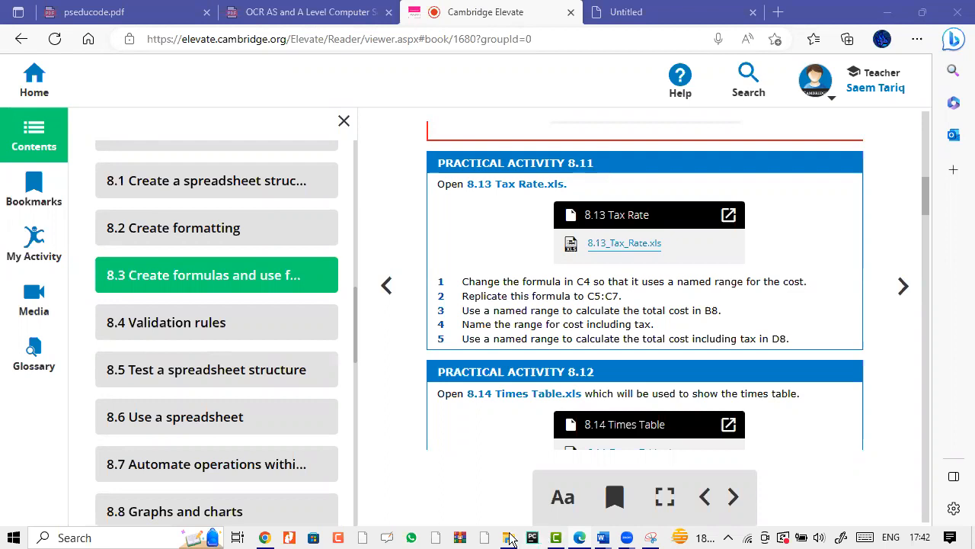
# Open the 8.13 Tax Rate workbook from the Ch 8 source files folder
pyautogui.click(509, 536)
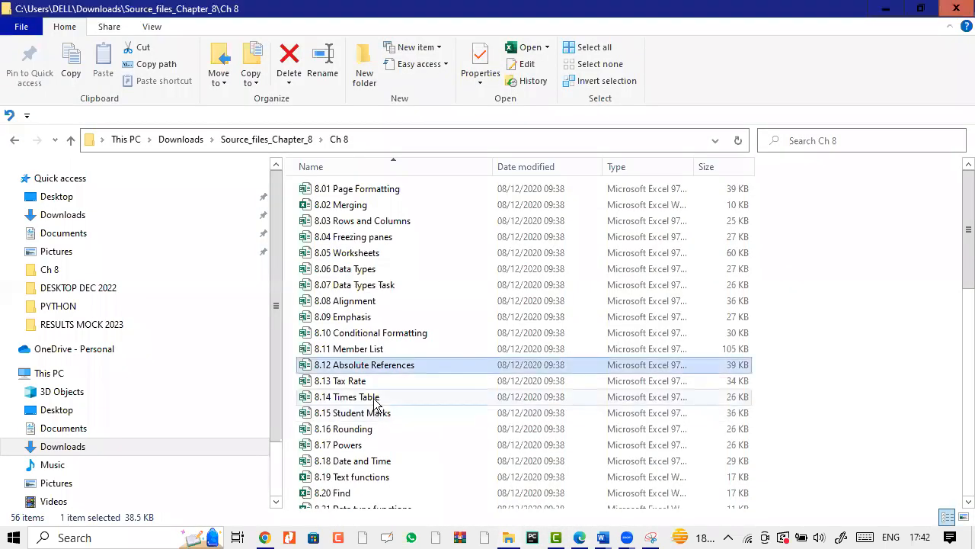
pyautogui.click(340, 381)
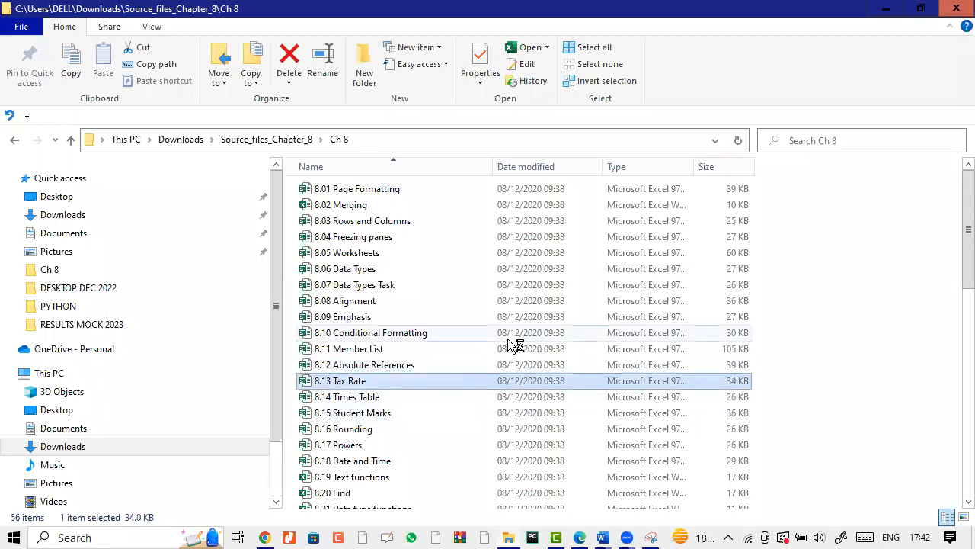
pyautogui.doubleClick(340, 381)
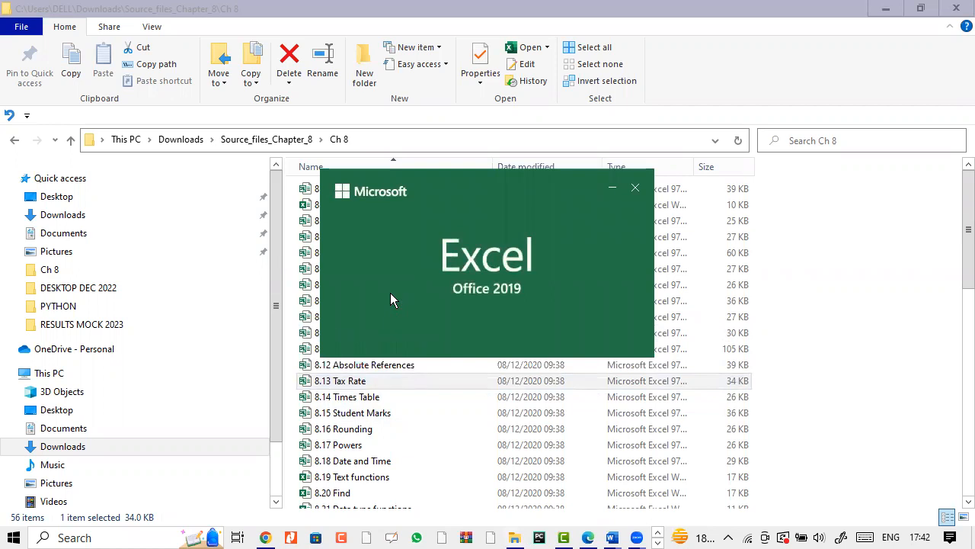
# Enable editing on the 8.13 Tax Rate workbook, leaving Protected View
pyautogui.doubleClick(340, 381)
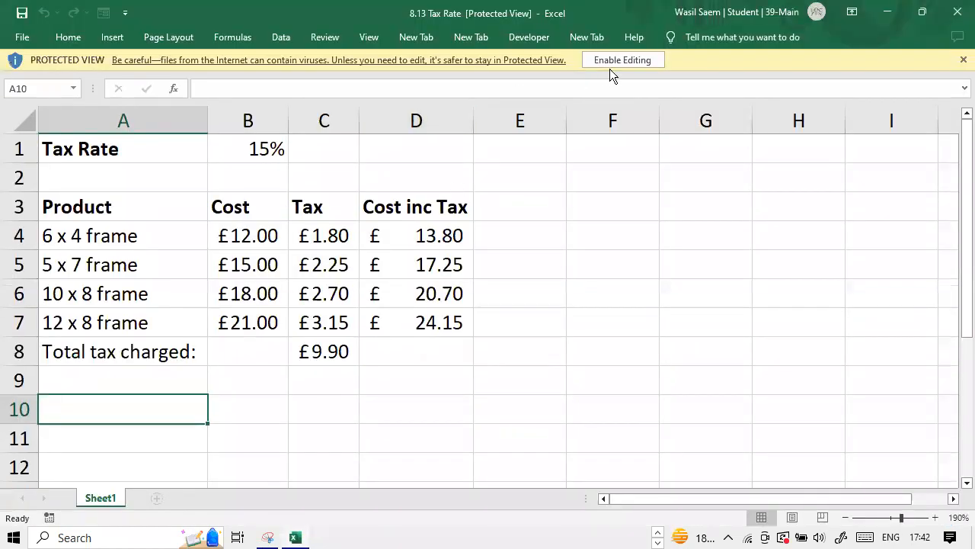
pyautogui.click(622, 60)
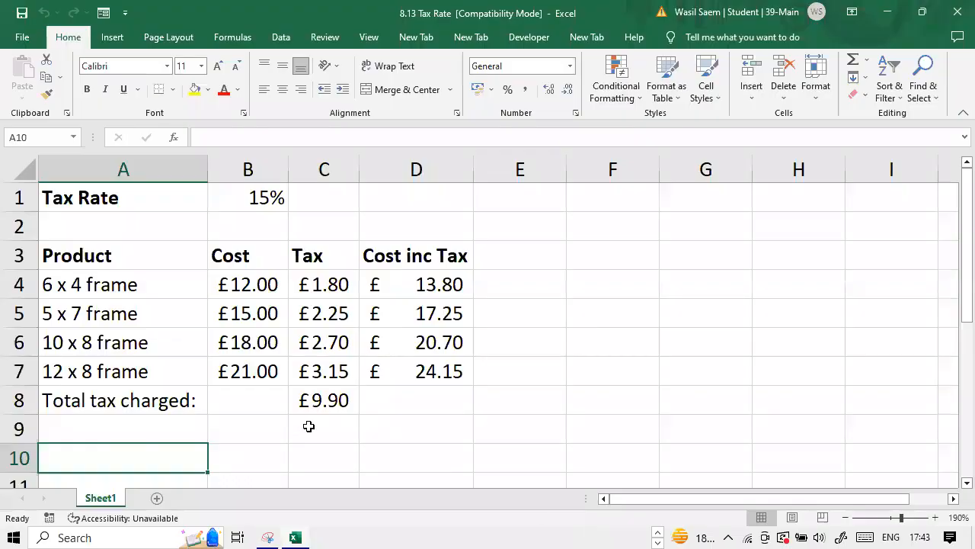
pyautogui.moveTo(330, 285)
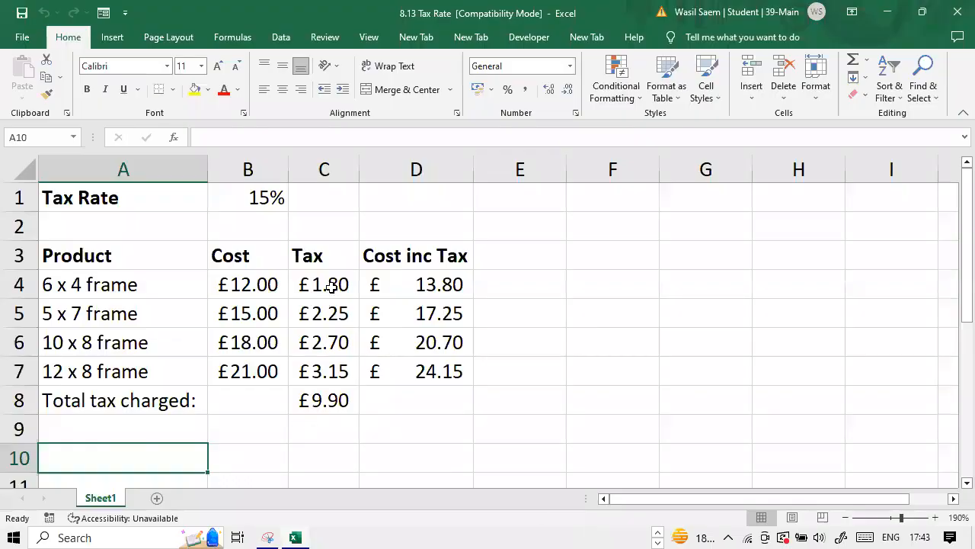
pyautogui.click(323, 284)
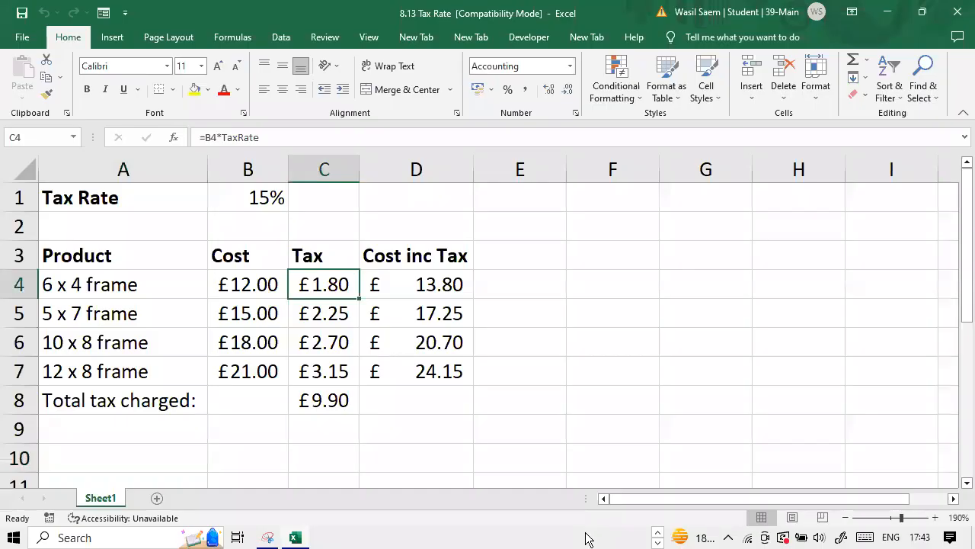
pyautogui.moveTo(278, 290)
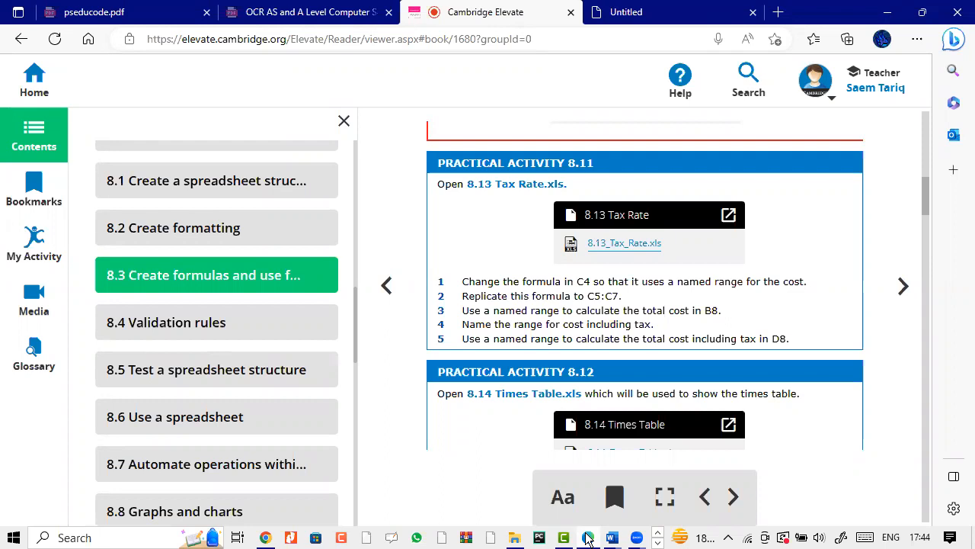
pyautogui.moveTo(487, 282)
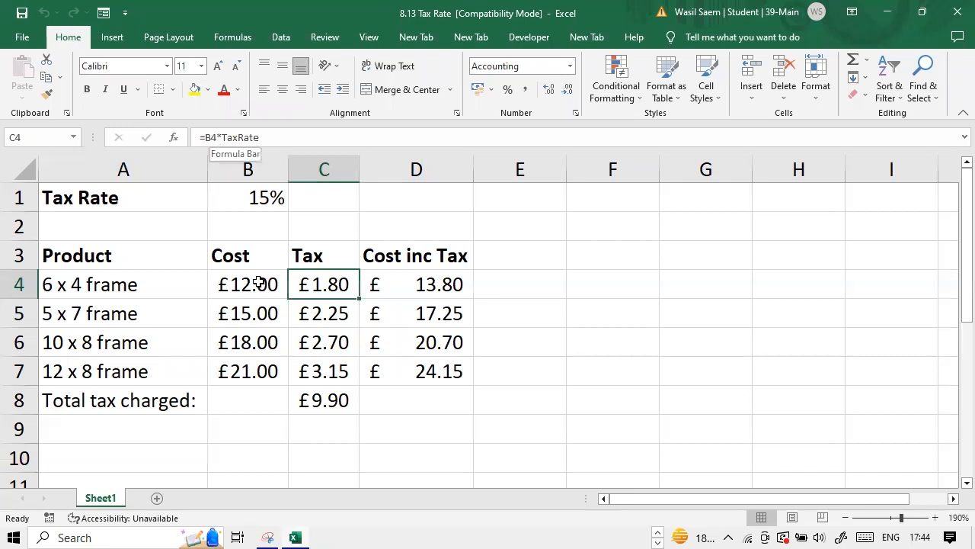
pyautogui.moveTo(258, 288)
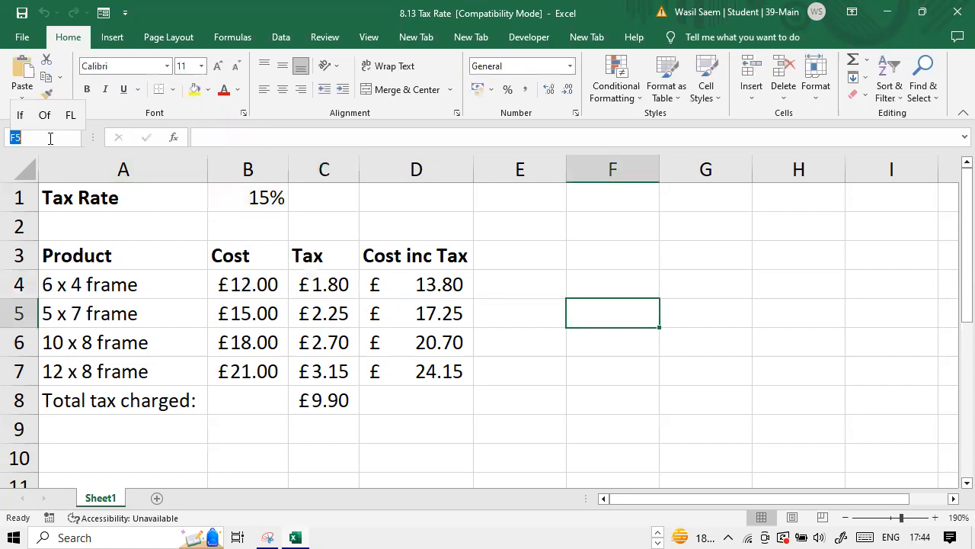
pyautogui.click(247, 198)
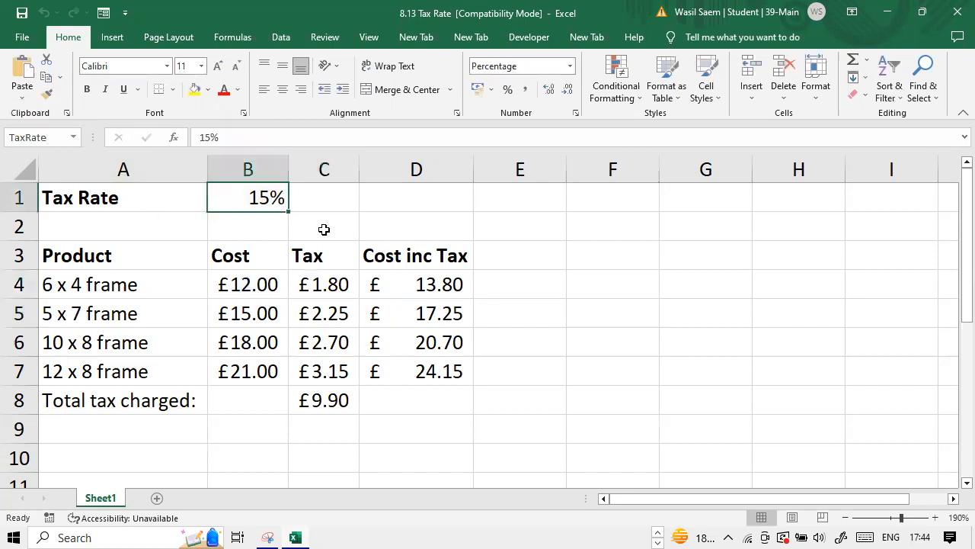
pyautogui.moveTo(298, 499)
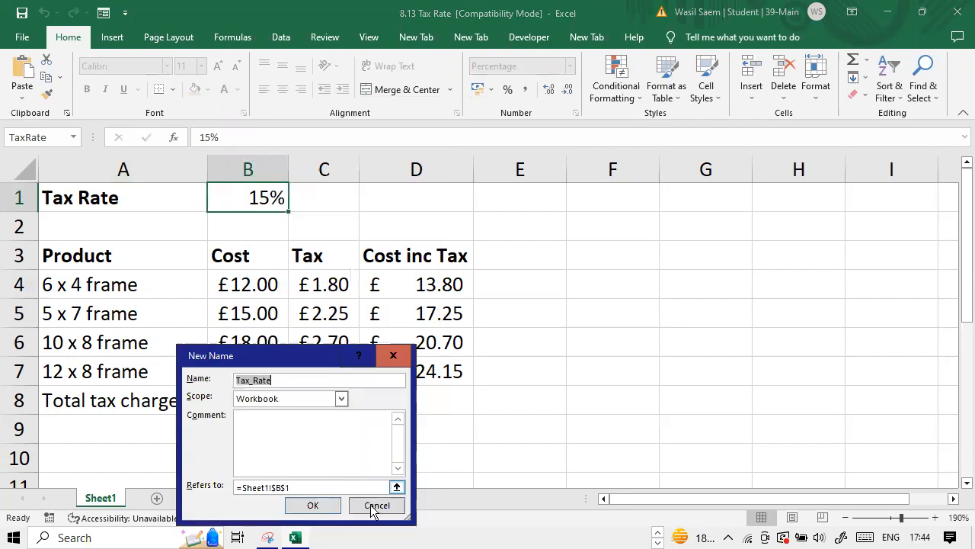
pyautogui.click(378, 506)
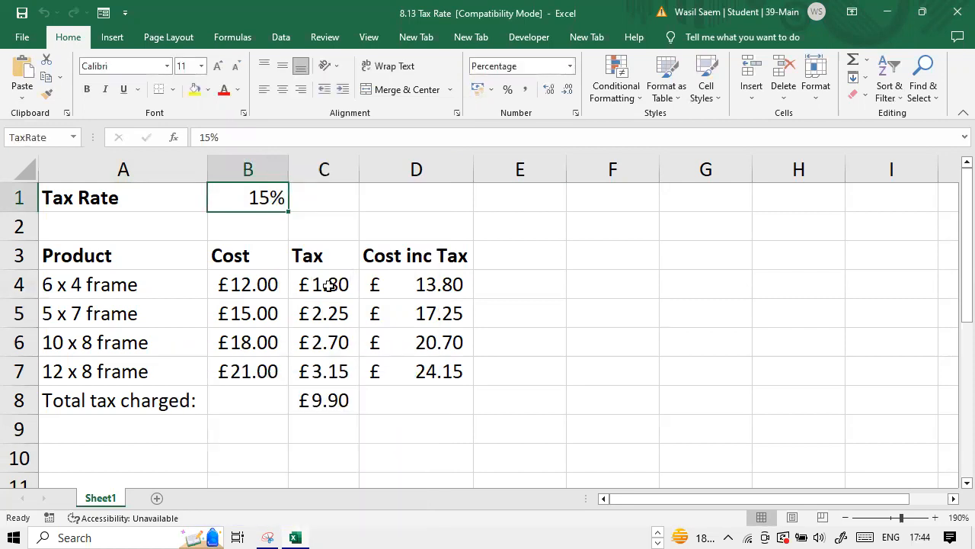
pyautogui.click(323, 285)
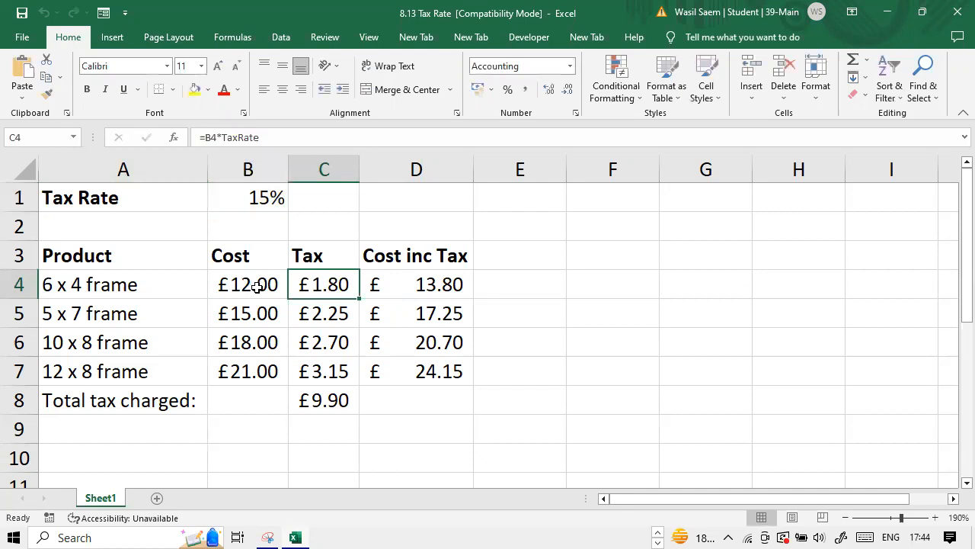
pyautogui.click(323, 314)
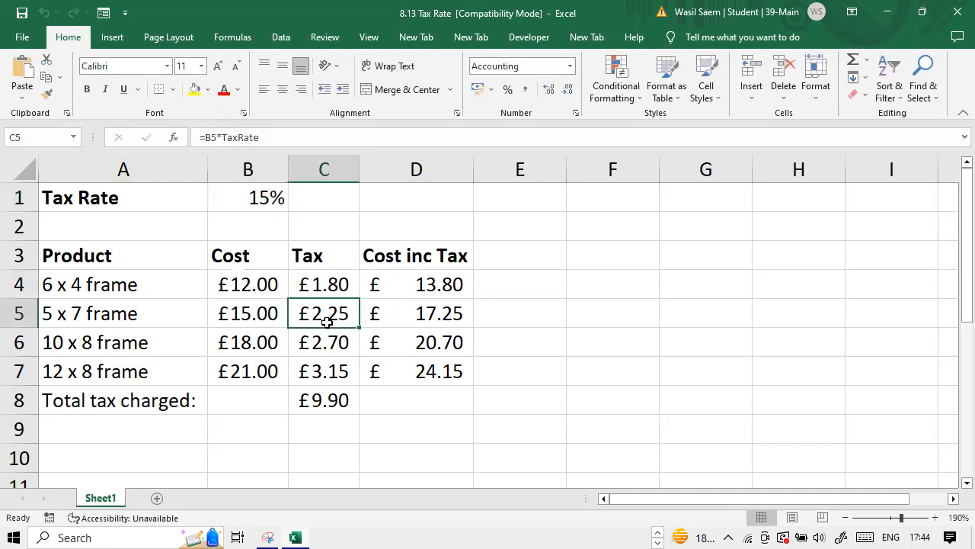
pyautogui.click(323, 342)
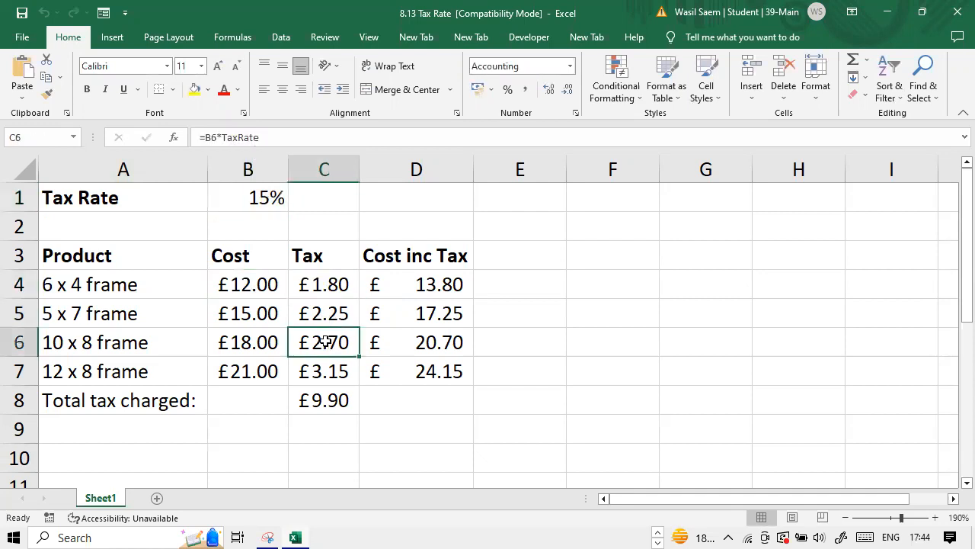
pyautogui.click(416, 285)
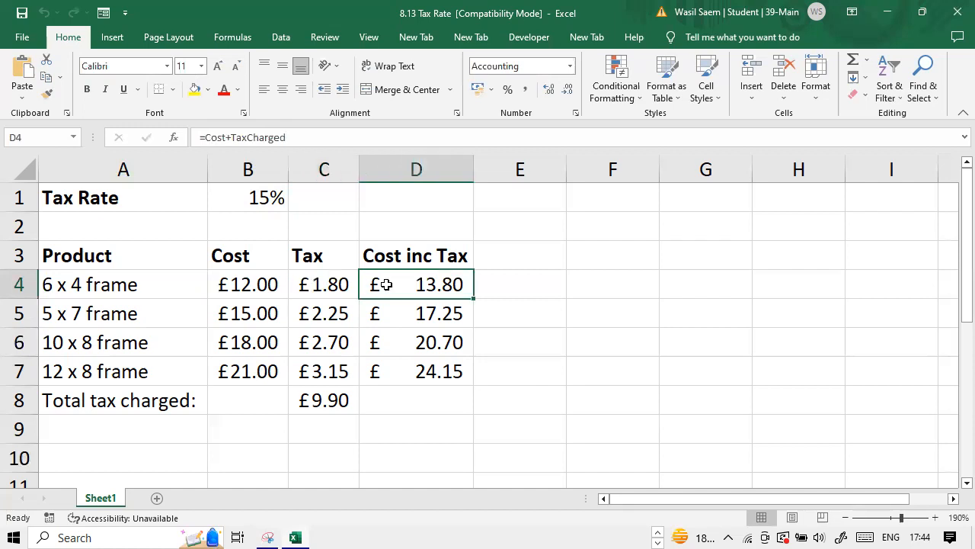
pyautogui.moveTo(326, 405)
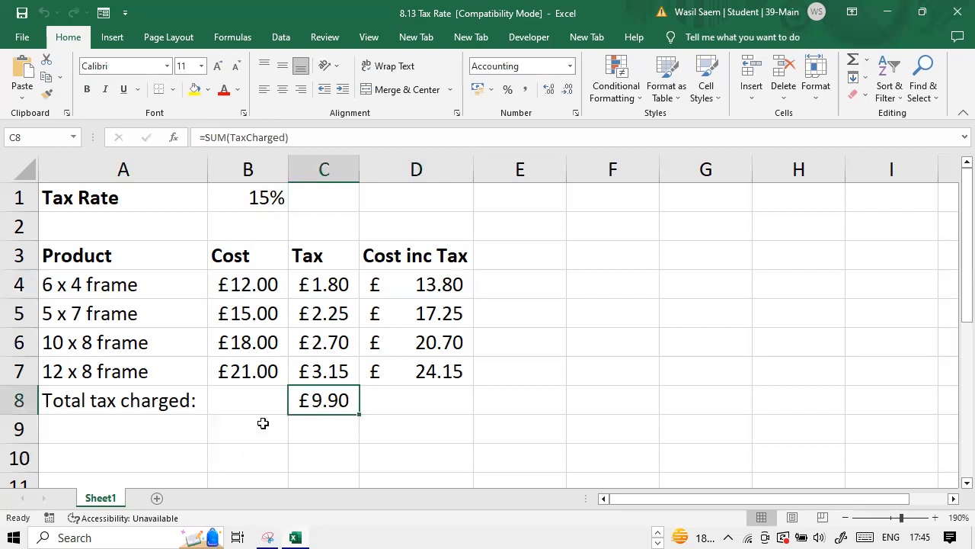
pyautogui.click(247, 285)
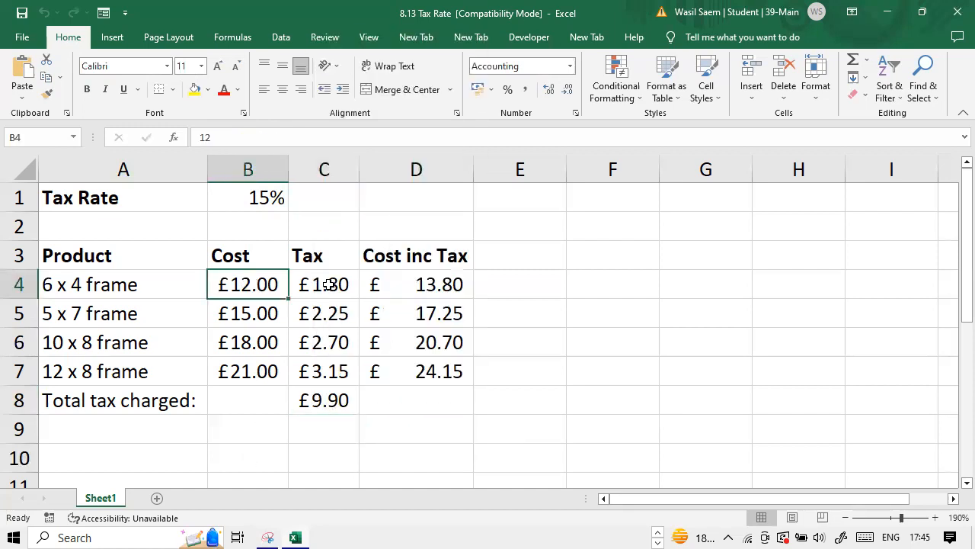
pyautogui.click(323, 283)
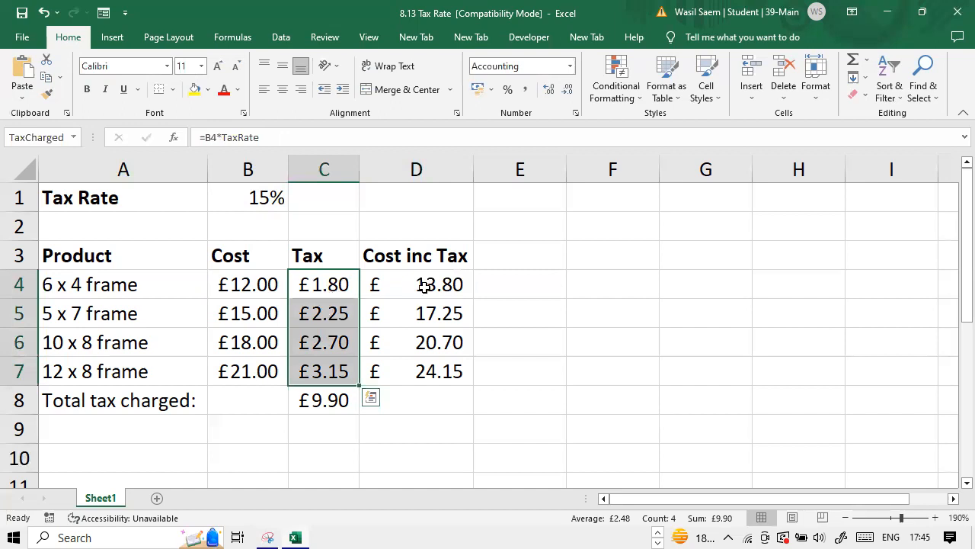
pyautogui.click(416, 285)
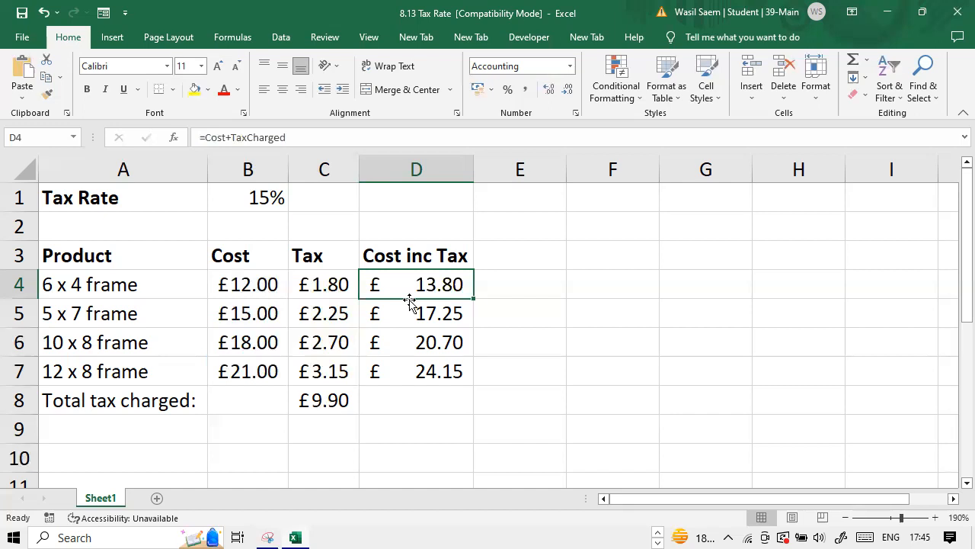
pyautogui.moveTo(411, 296)
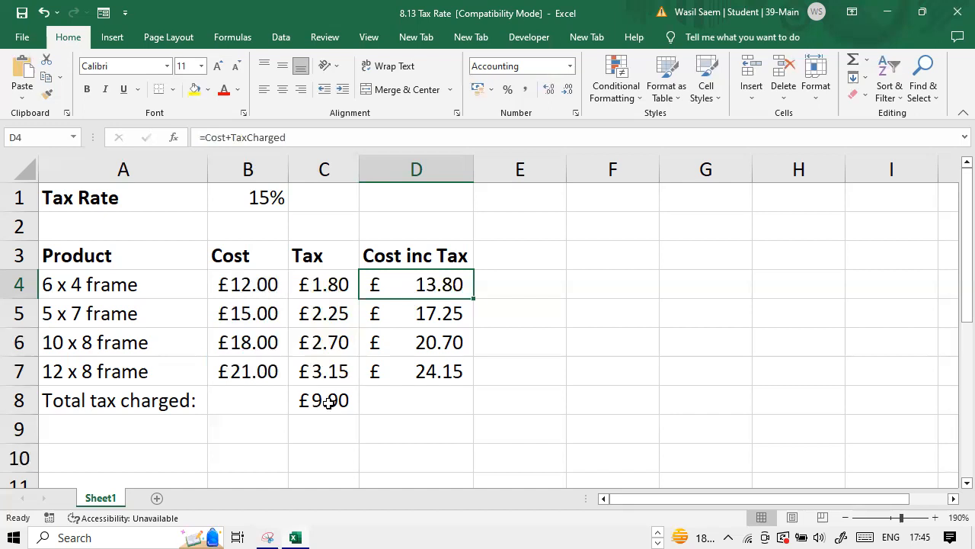
pyautogui.moveTo(409, 284)
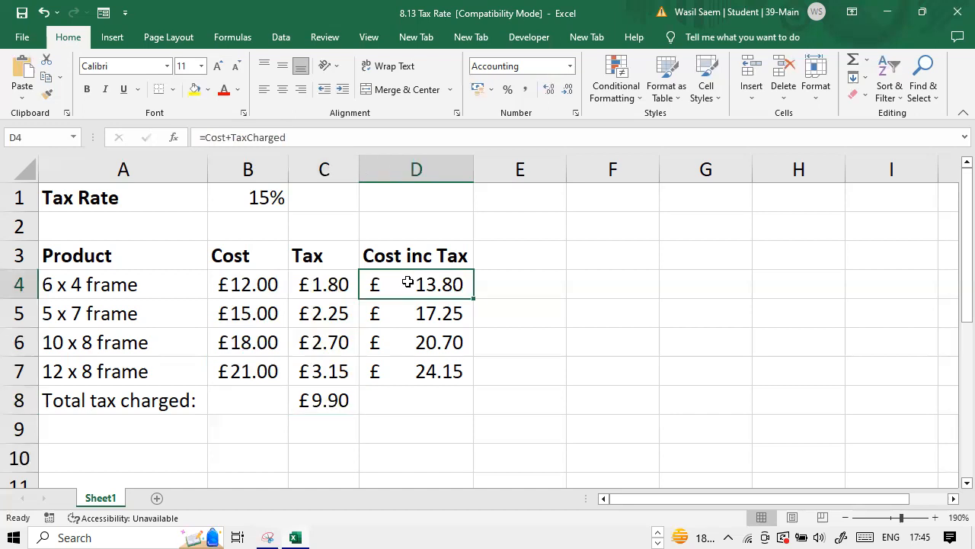
pyautogui.click(247, 285)
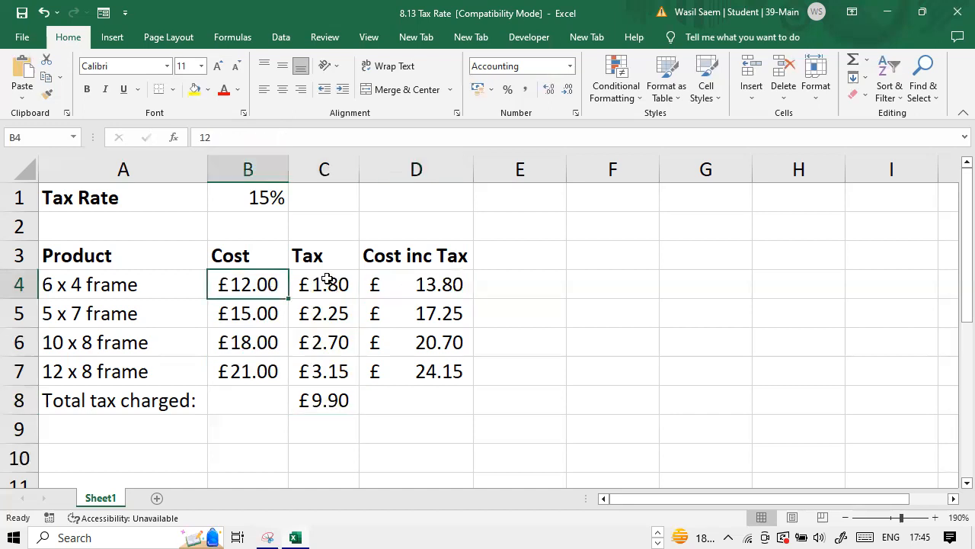
pyautogui.click(323, 341)
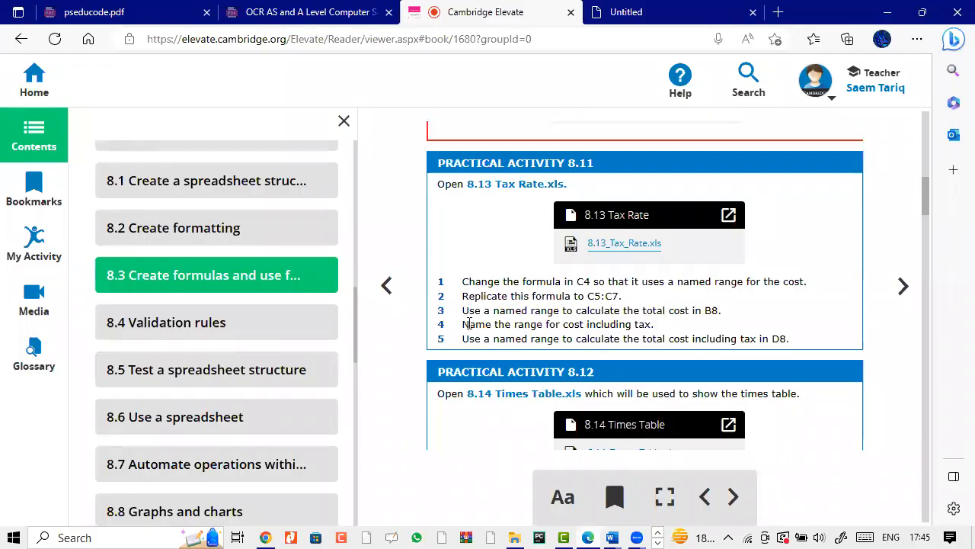
pyautogui.moveTo(625, 335)
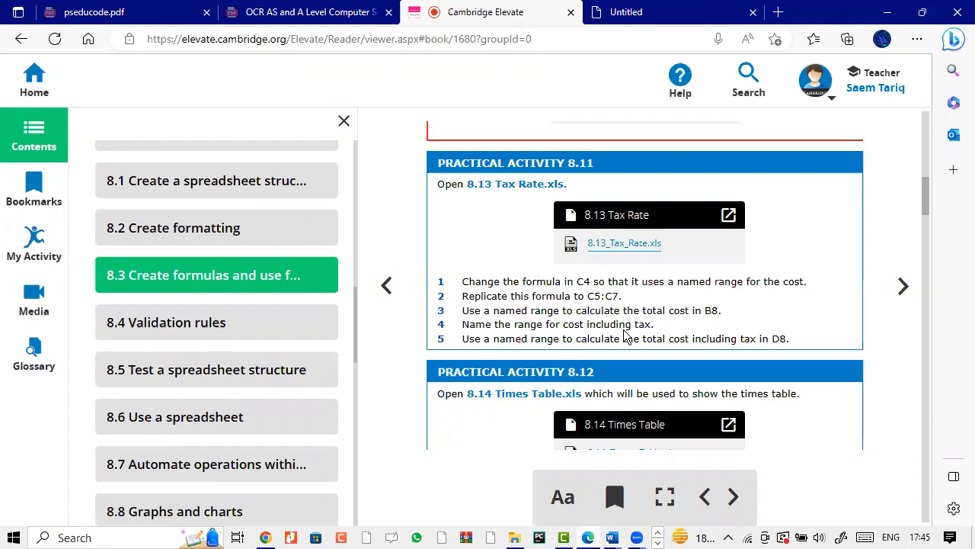
pyautogui.moveTo(716, 337)
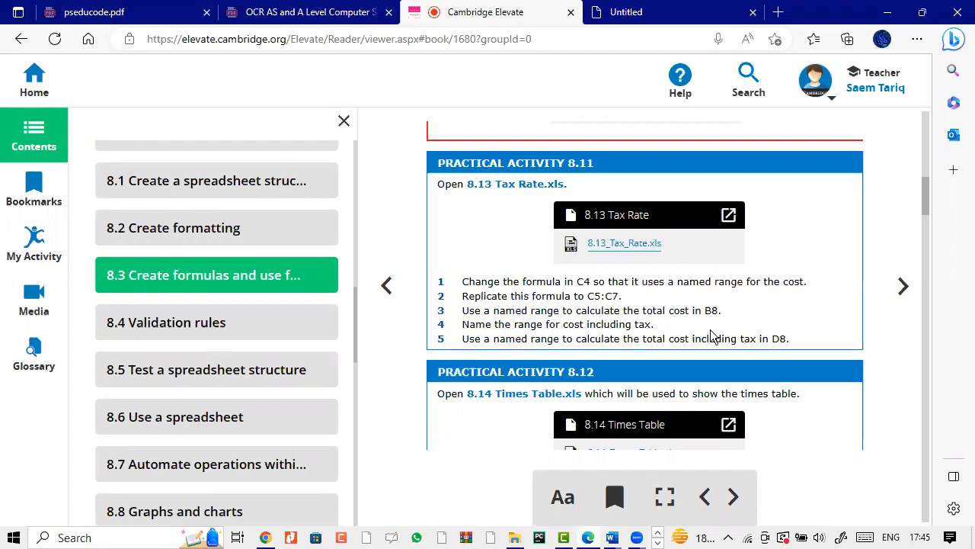